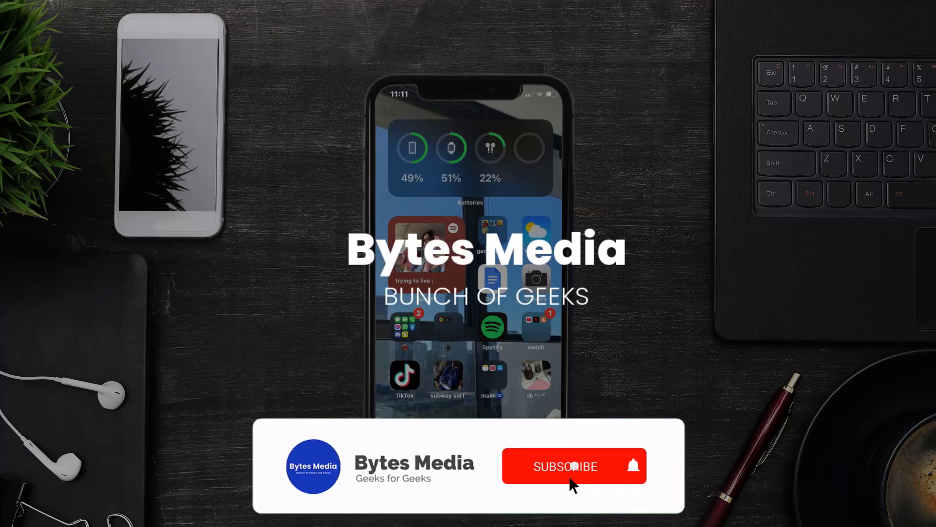
Launch the App Store from the home screen onto its Today page
click(565, 466)
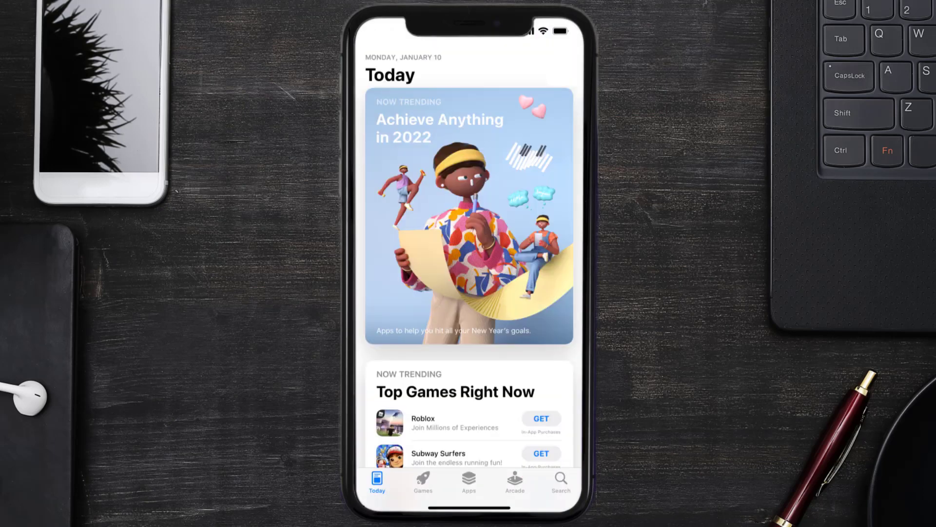
Search the App Store for 'world of hyatt' and start updating World of Hyatt
click(558, 481)
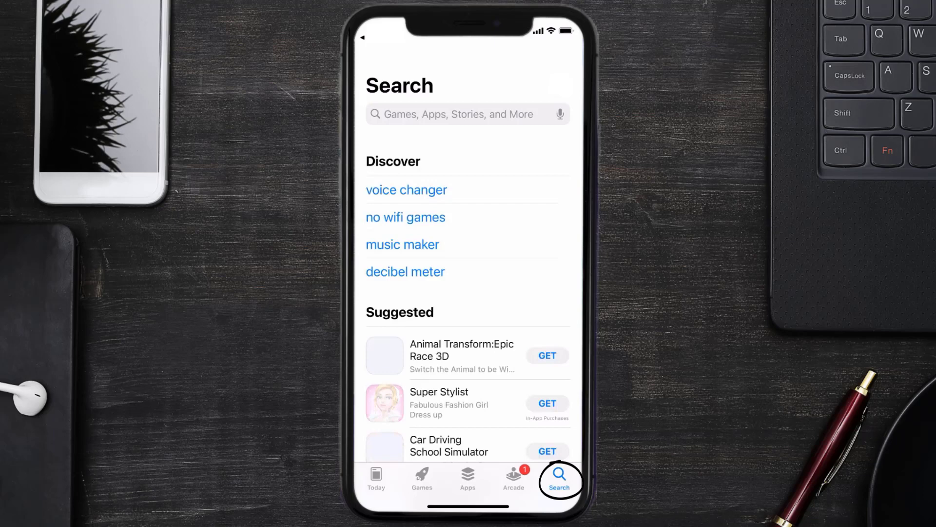
text(world of hyatt)
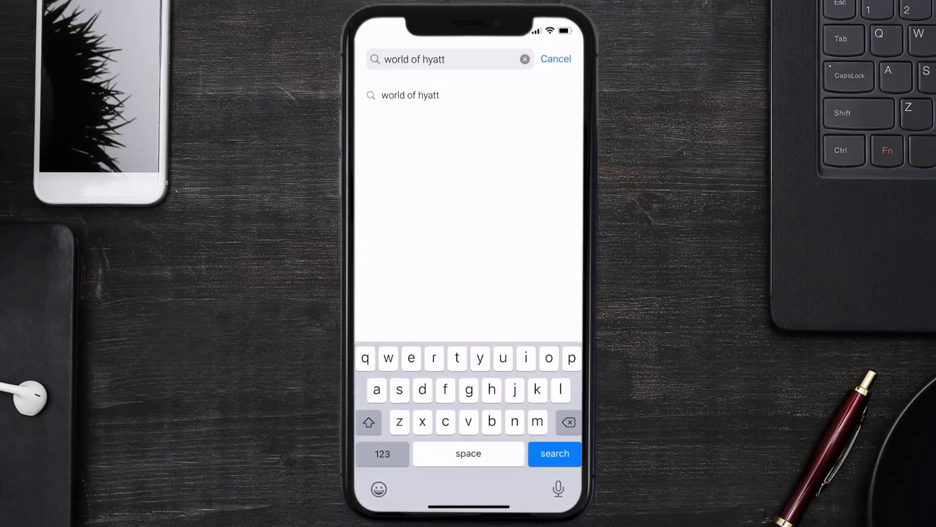
click(554, 453)
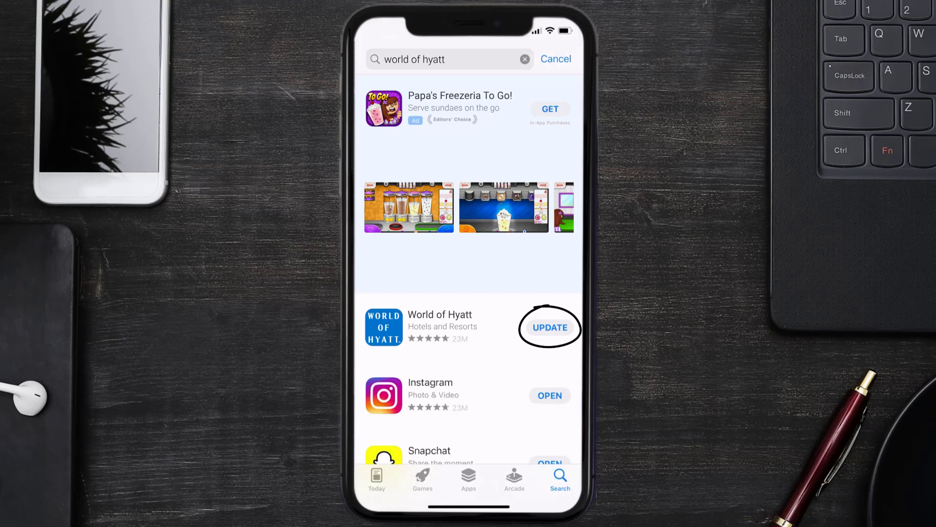
click(549, 327)
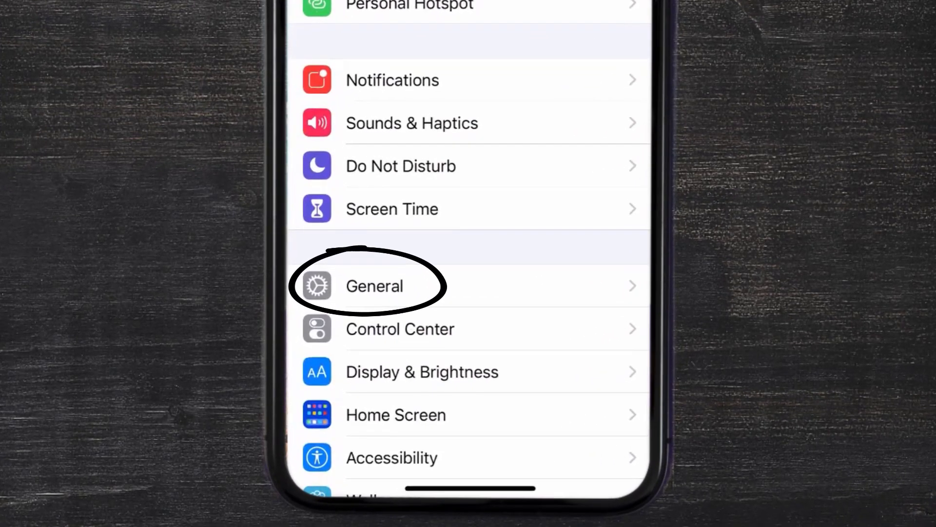
Reach the World of Hyatt storage page via General and iPhone Storage
click(374, 285)
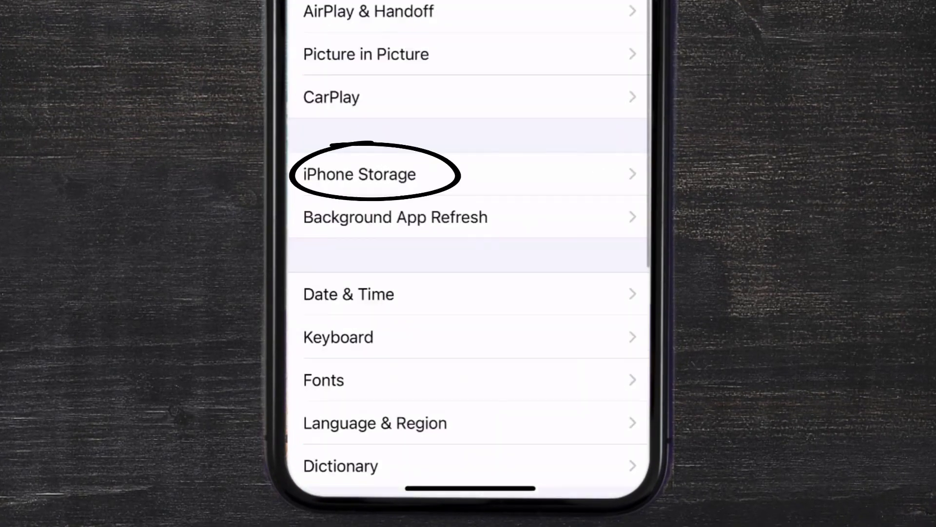
click(358, 174)
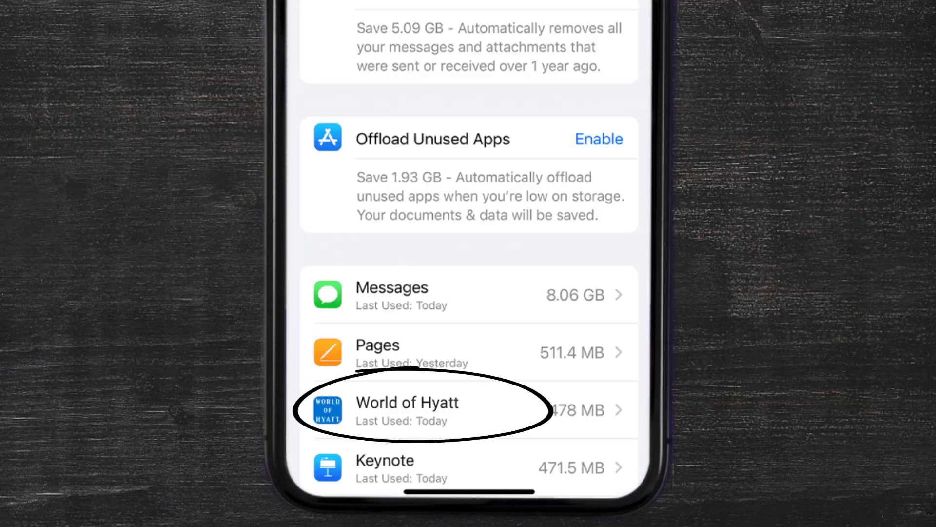
click(406, 409)
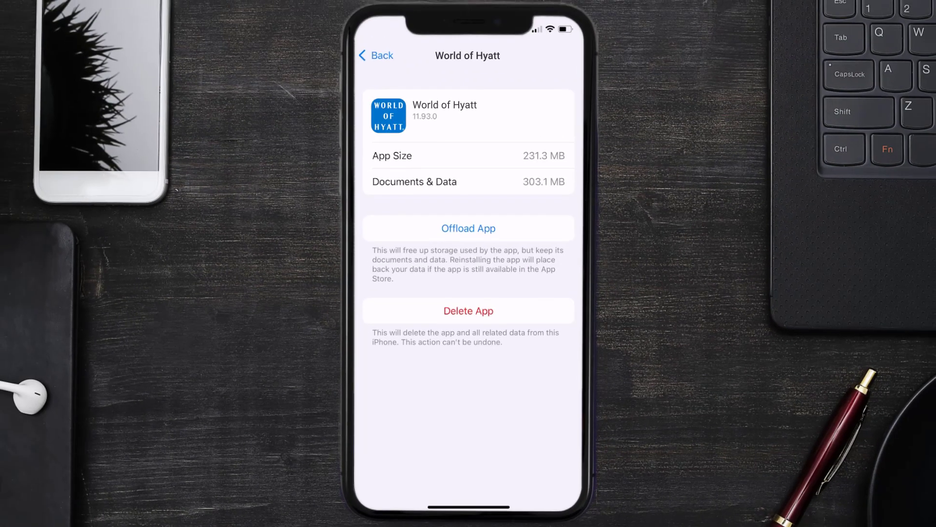
Offload World of Hyatt, confirm it, then reinstall so its 231.3 MB app size returns
click(468, 228)
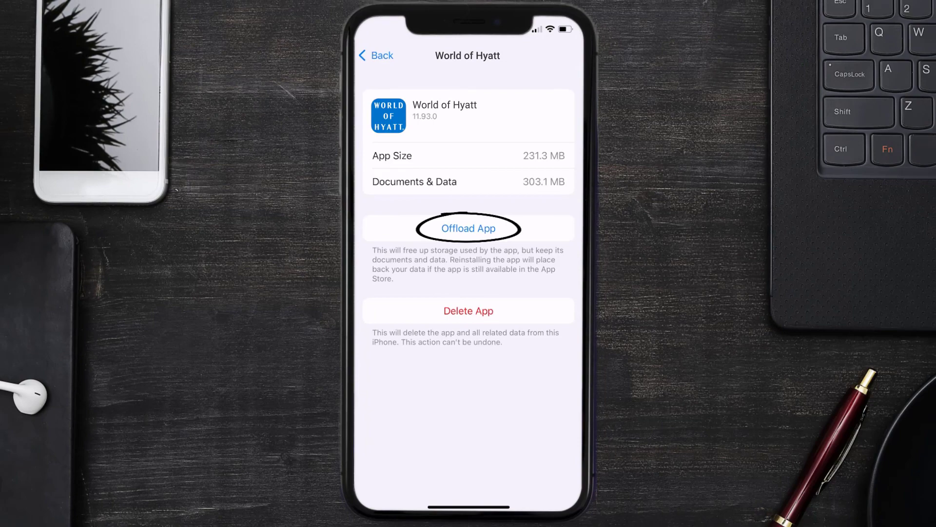
click(468, 228)
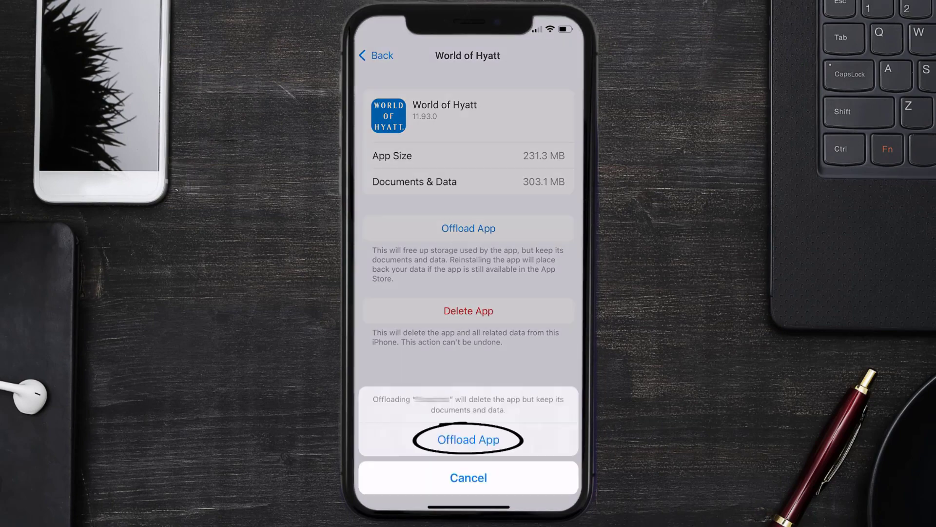
click(468, 440)
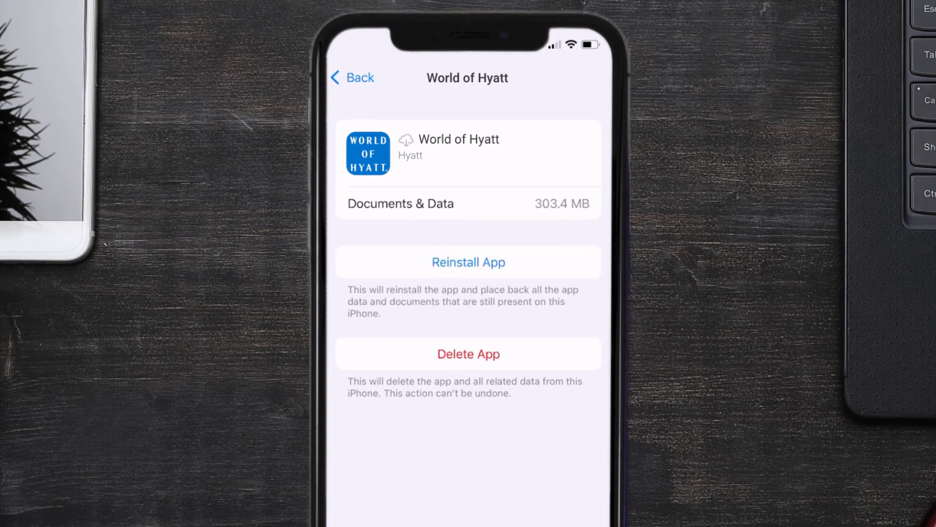
click(468, 261)
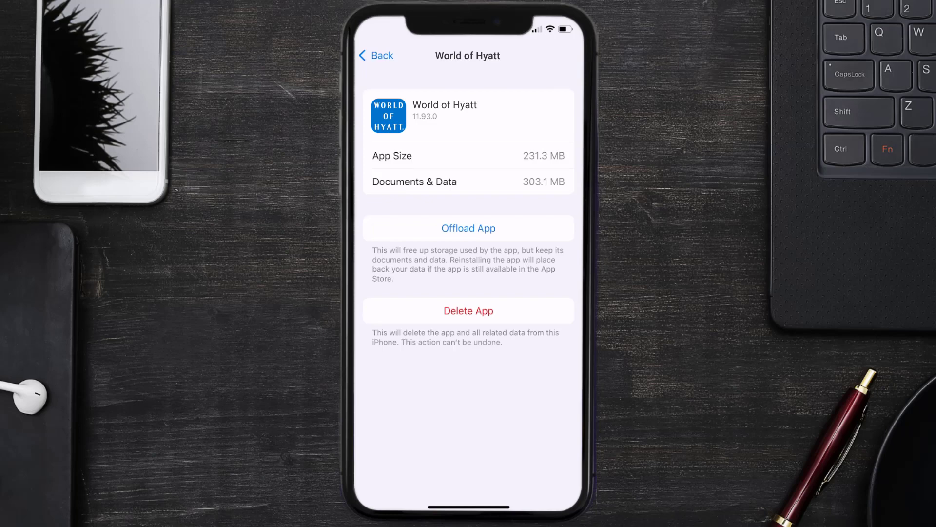
Delete World of Hyatt from the iPhone and confirm the removal
click(468, 310)
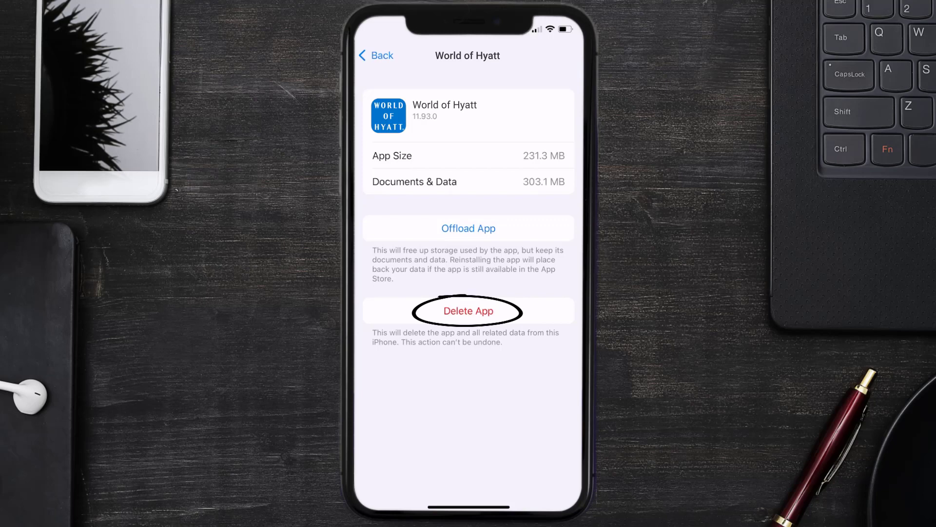
click(468, 311)
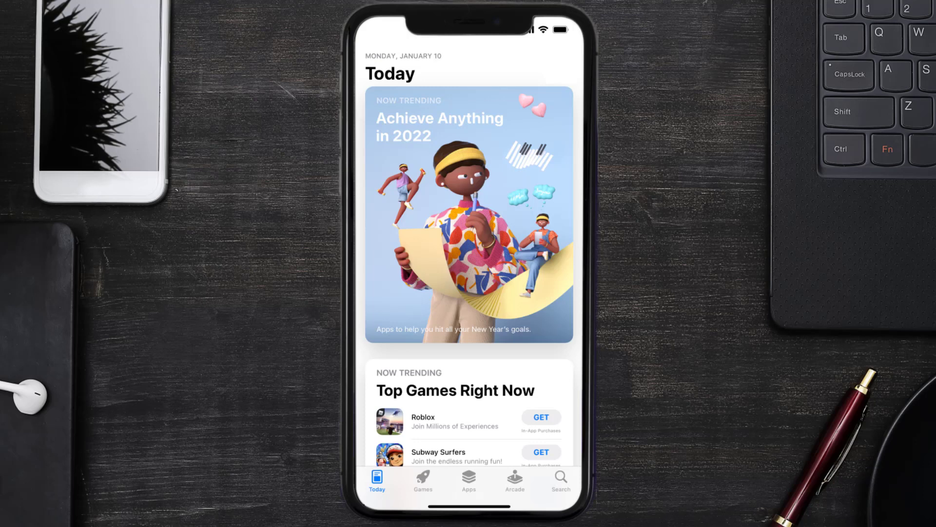
Search the App Store for 'world of hyatt' and download World of Hyatt again with GET
click(559, 481)
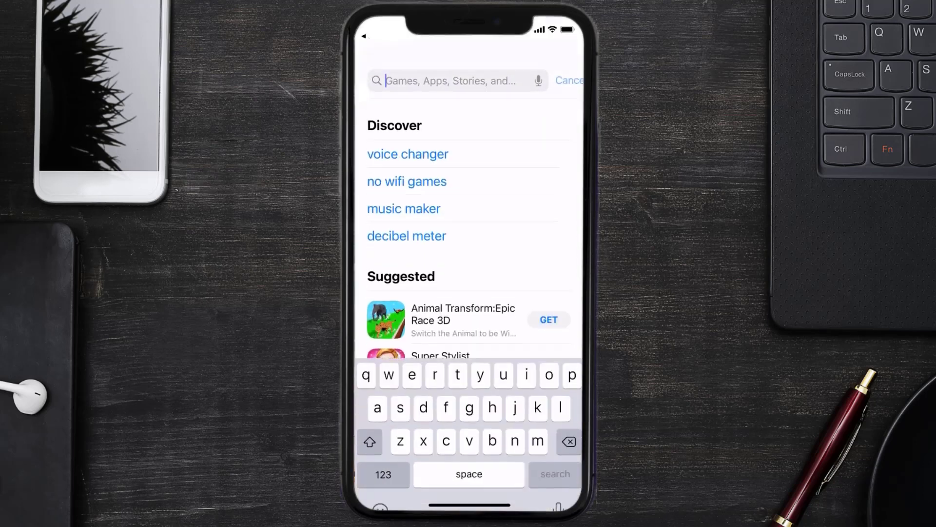
text(world of hyatt)
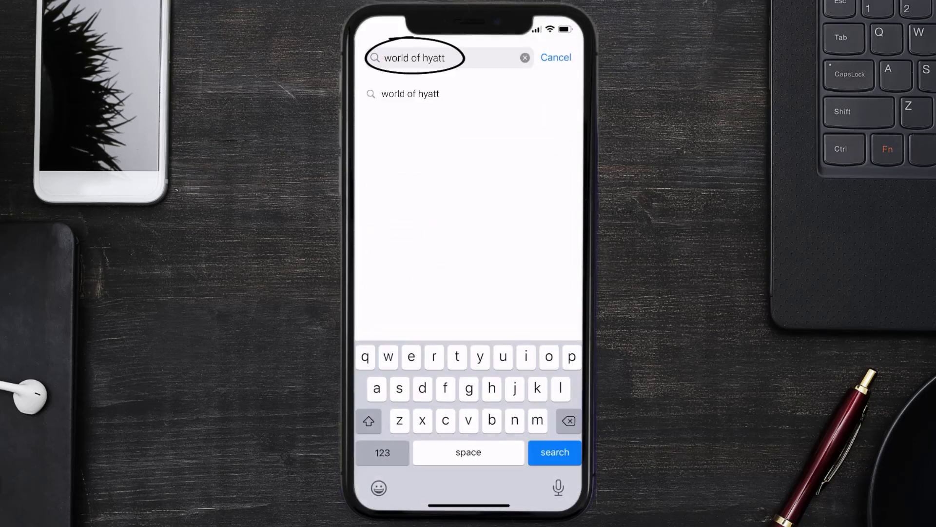
click(554, 452)
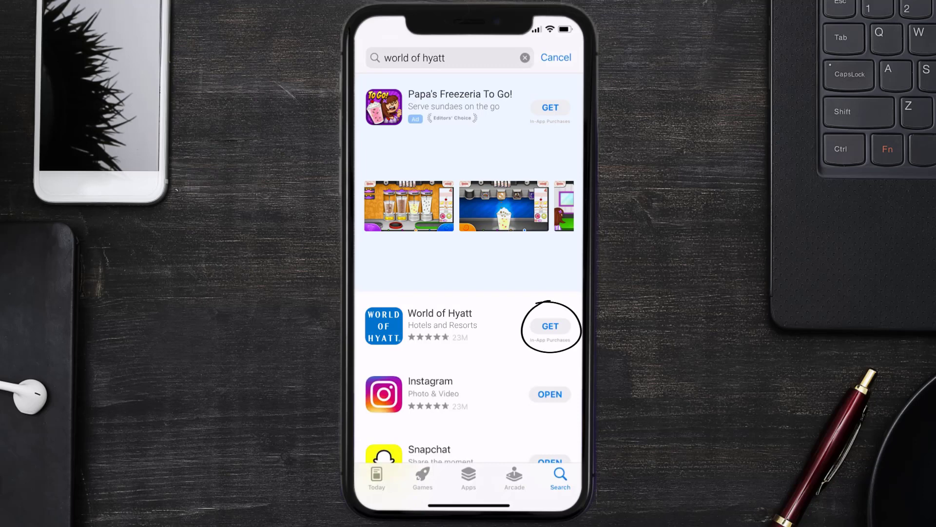
click(550, 326)
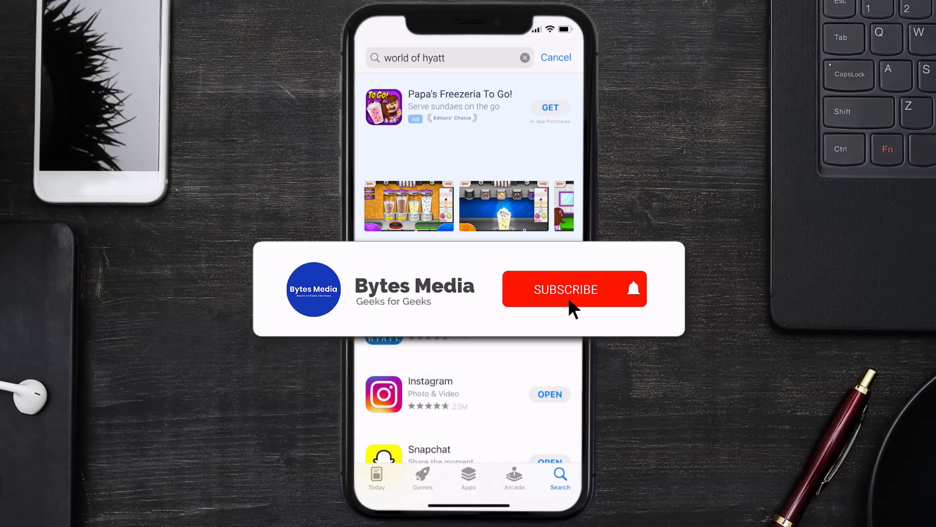
click(564, 289)
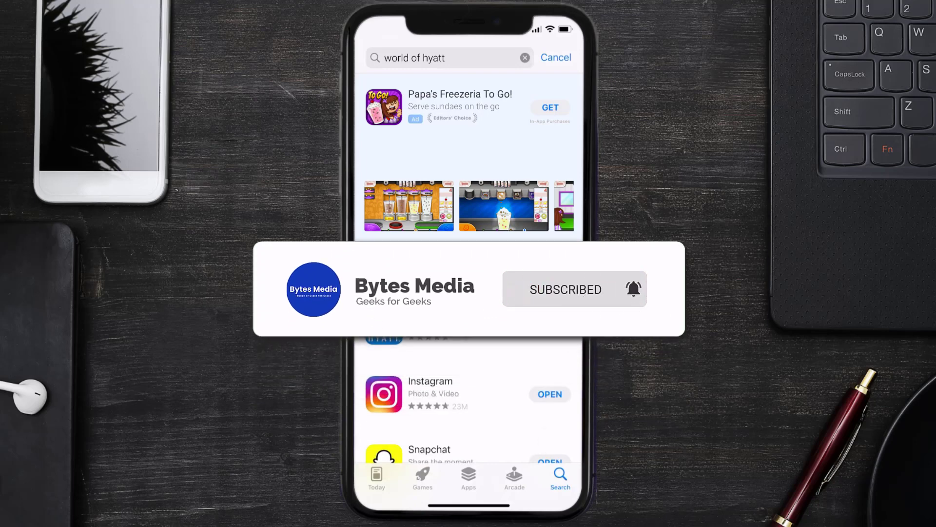